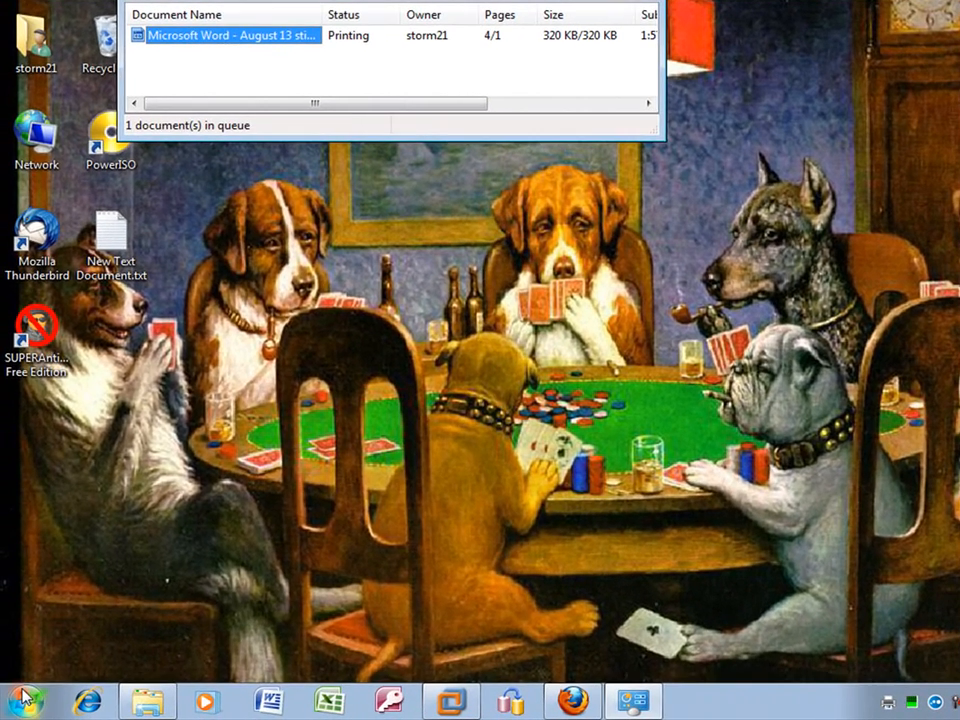
- Bring up the Start menu to reach Control Panel and Administrative Tools
{"action": "left_click", "coordinate": [24, 700]}
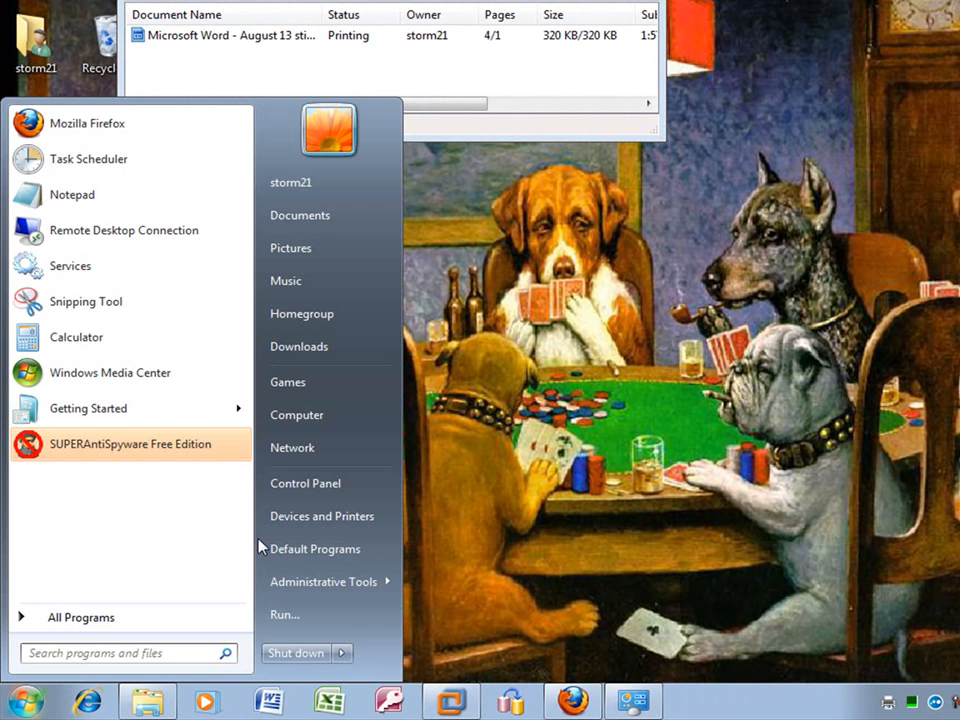
{"action": "mouse_move", "coordinate": [304, 482]}
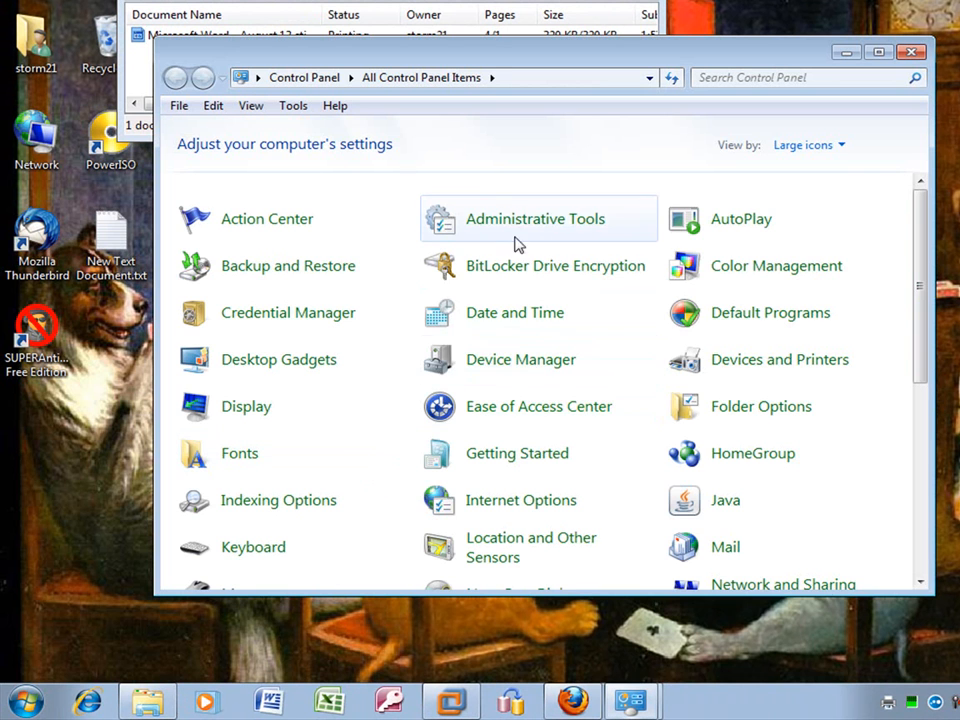
{"action": "mouse_move", "coordinate": [536, 218]}
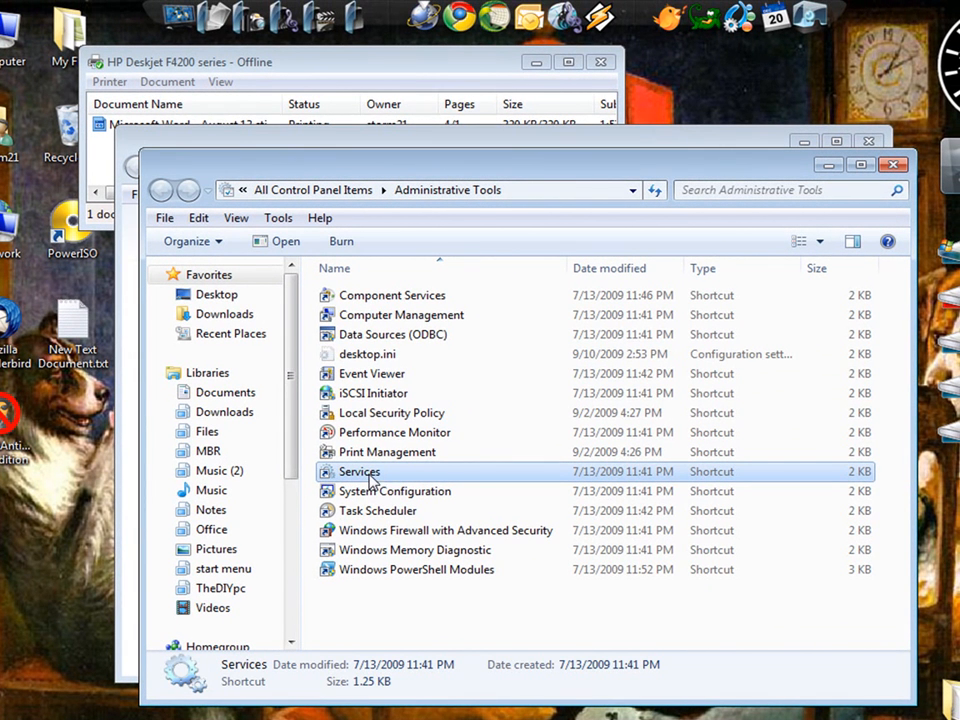
- Launch the Services console and select the Print Spooler service in the list
{"action": "double_click", "coordinate": [358, 472]}
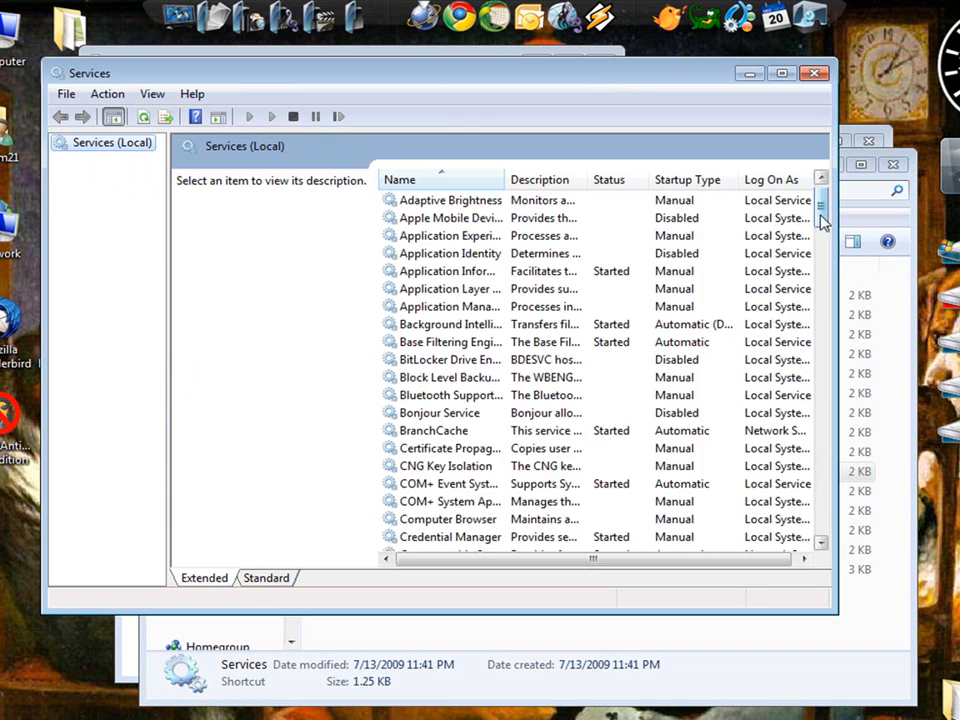
{"action": "left_click_drag", "start_coordinate": [820, 216], "coordinate": [820, 344]}
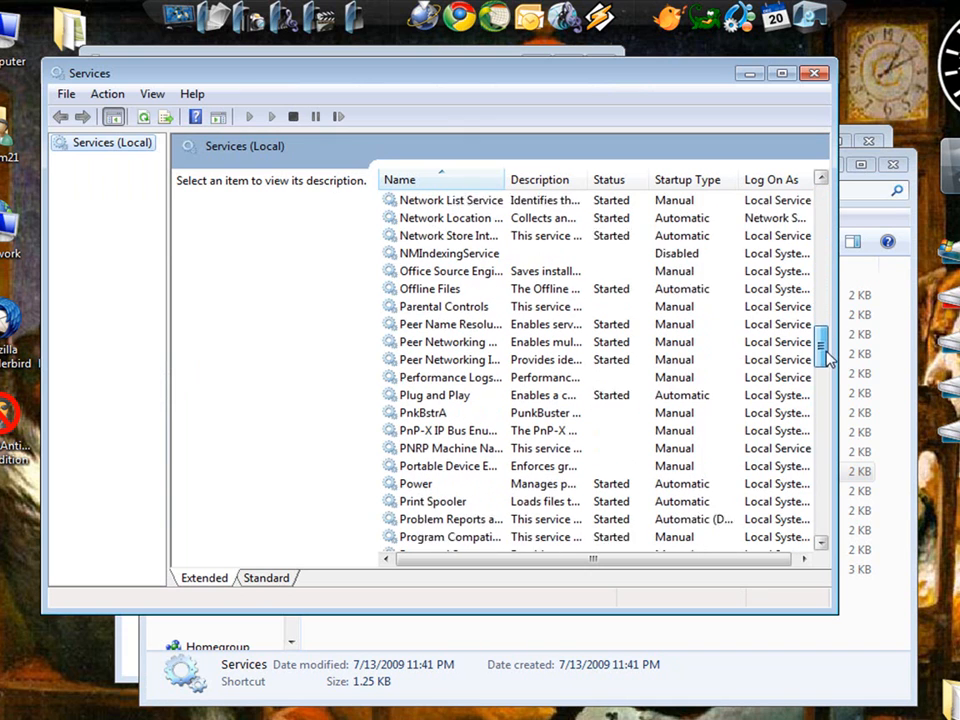
{"action": "scroll", "scroll_direction": "down", "scroll_amount": 3}
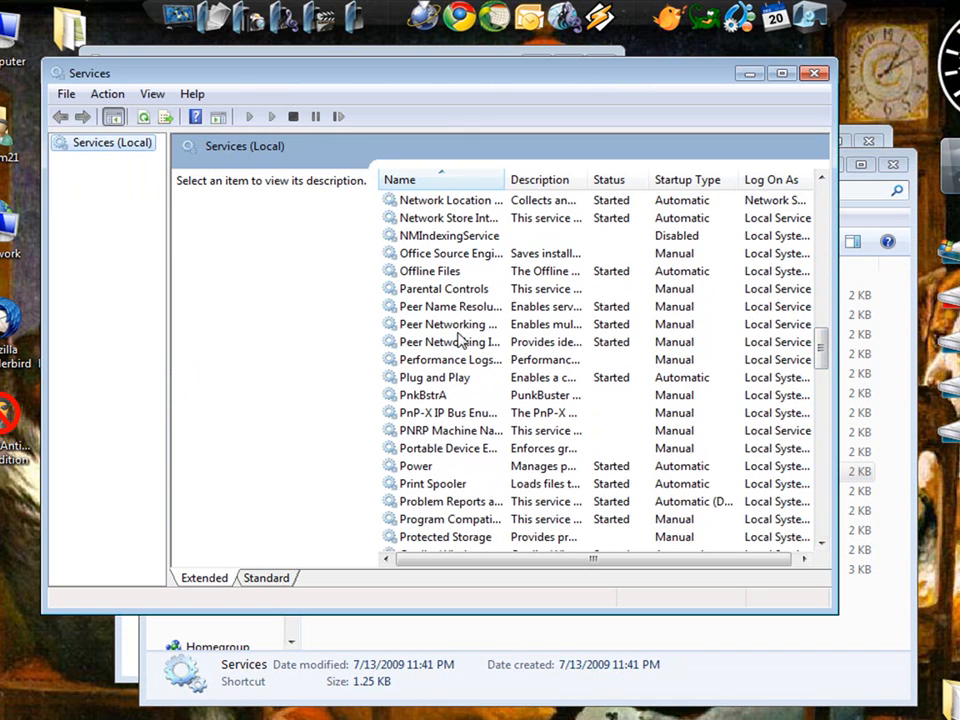
{"action": "mouse_move", "coordinate": [464, 488]}
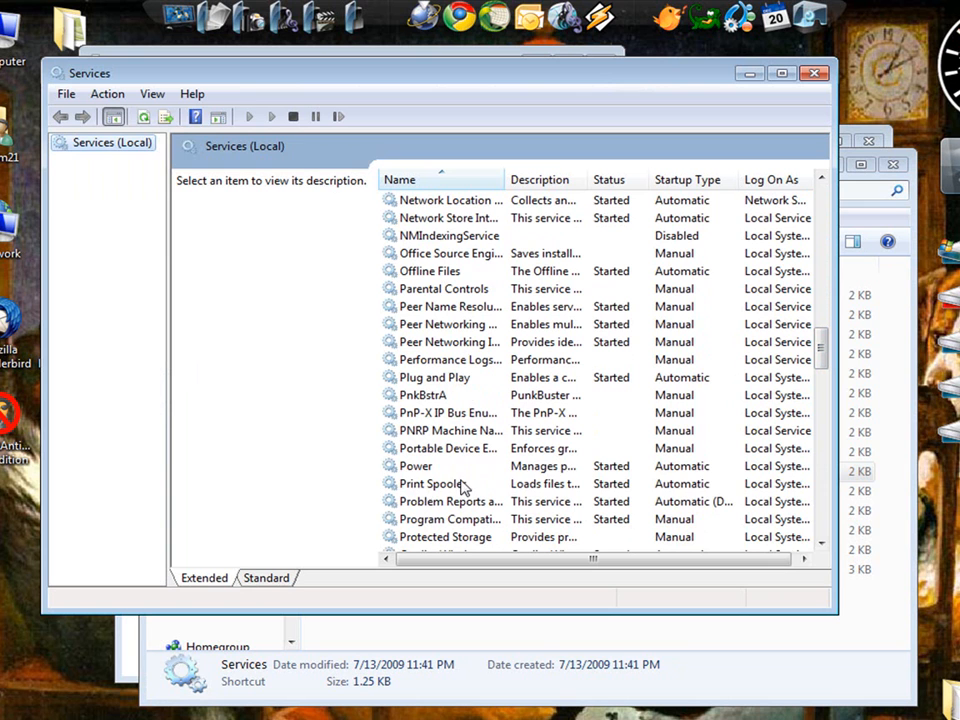
{"action": "left_click", "coordinate": [432, 482]}
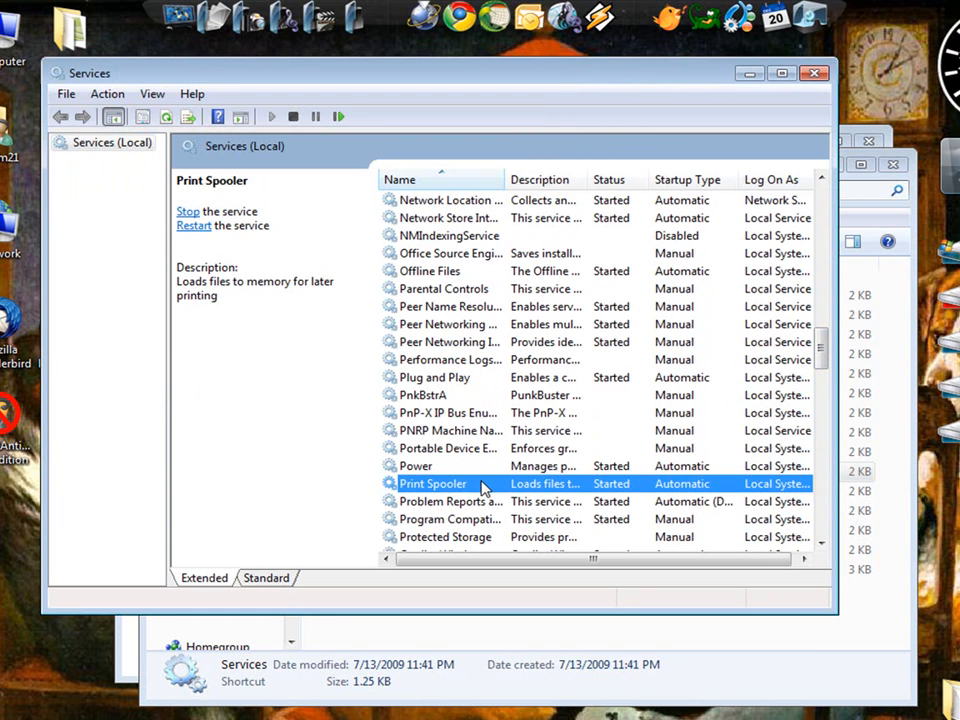
- Stop the Print Spooler service from its Properties dialog
{"action": "double_click", "coordinate": [432, 482]}
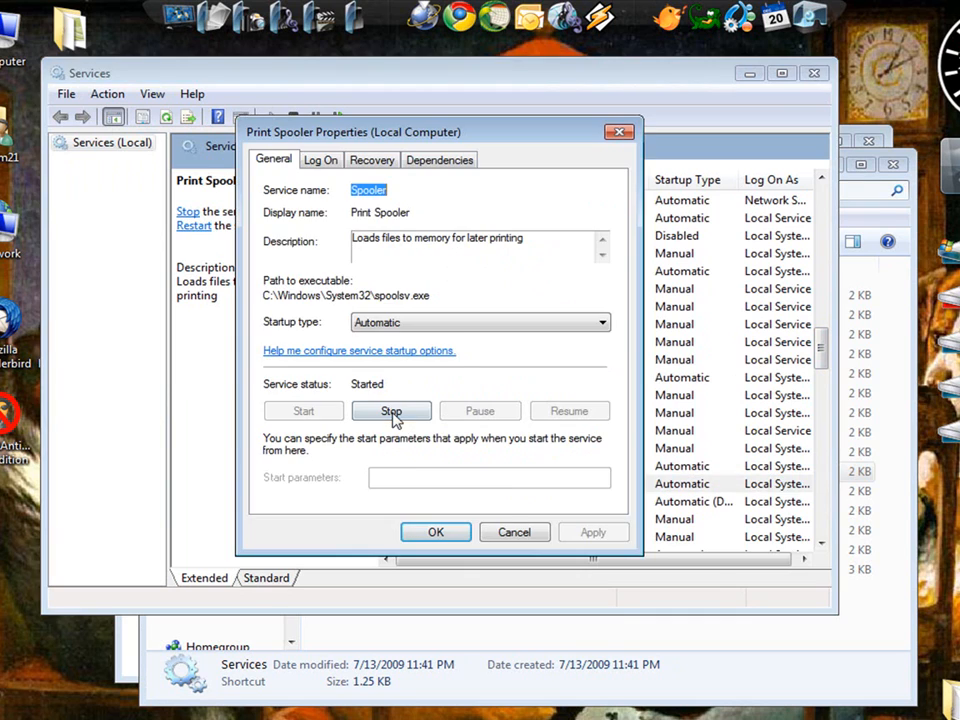
{"action": "left_click", "coordinate": [392, 412]}
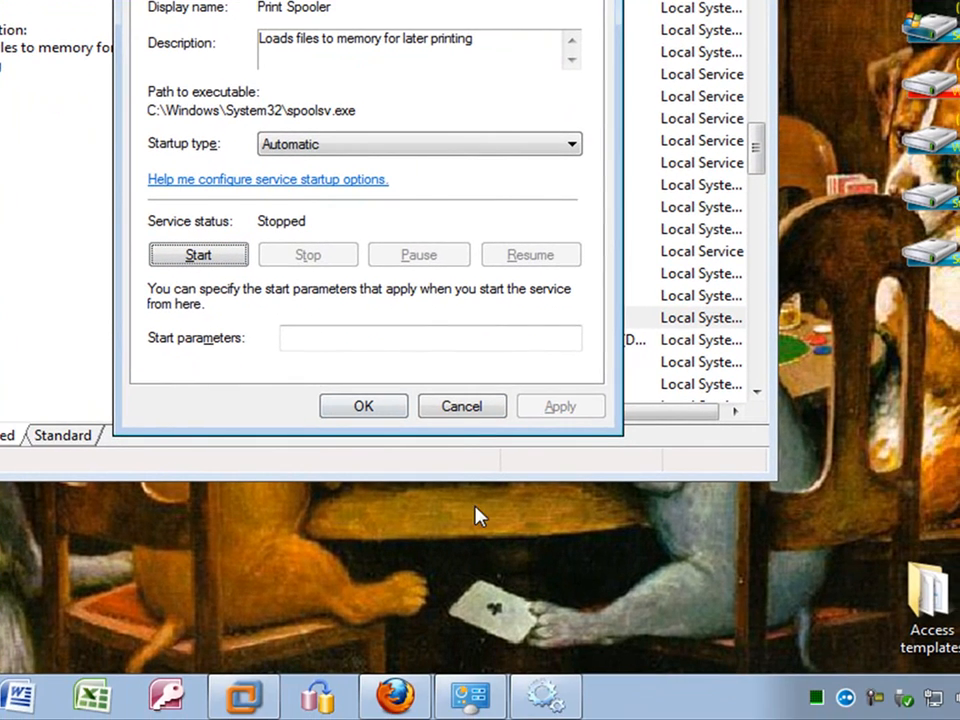
{"action": "mouse_move", "coordinate": [808, 708]}
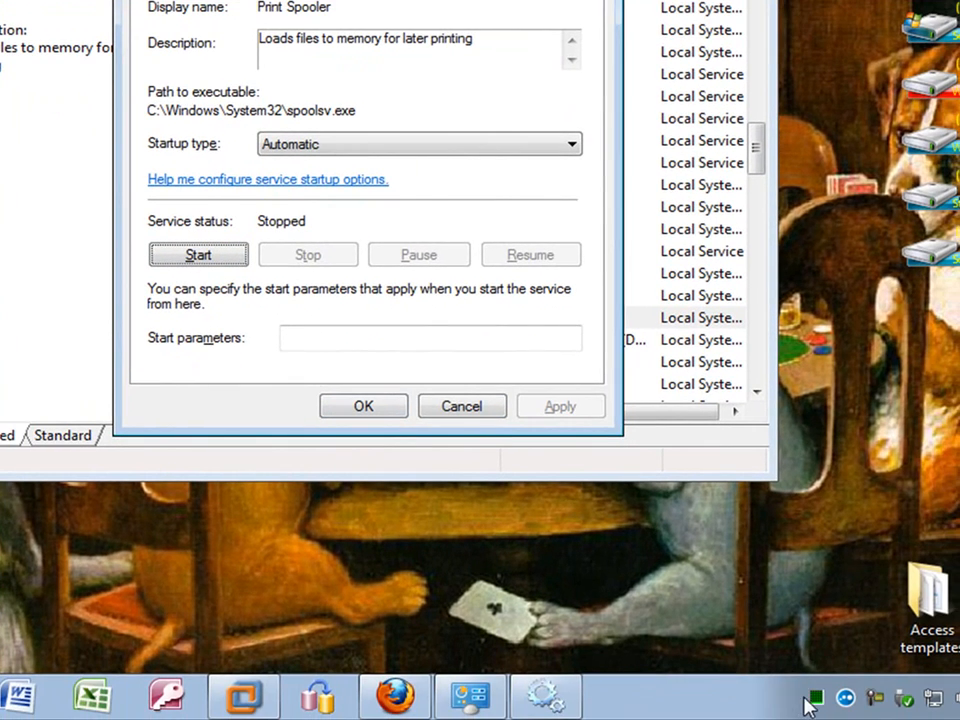
- Start the Print Spooler service again, confirm with OK and close the Services console
{"action": "left_click", "coordinate": [198, 254]}
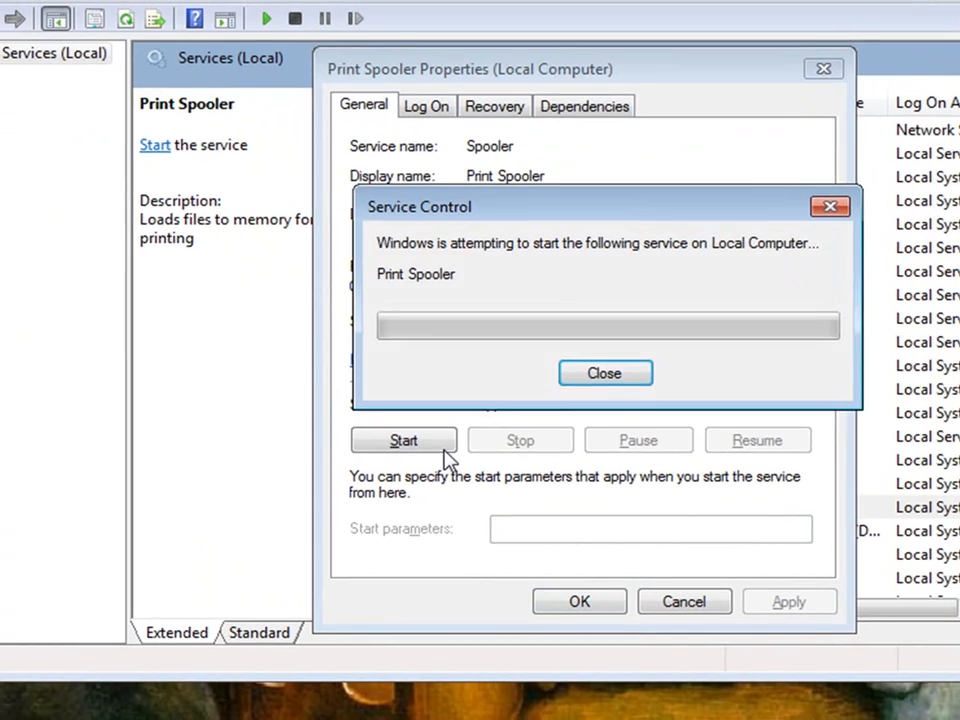
{"action": "left_click", "coordinate": [604, 372]}
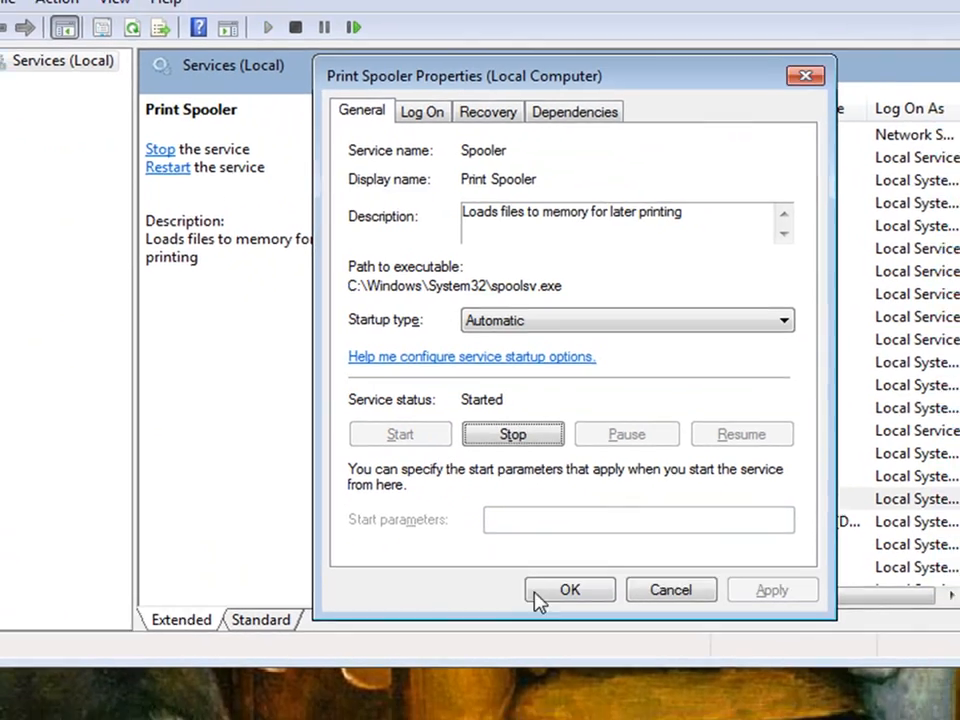
{"action": "left_click", "coordinate": [568, 588]}
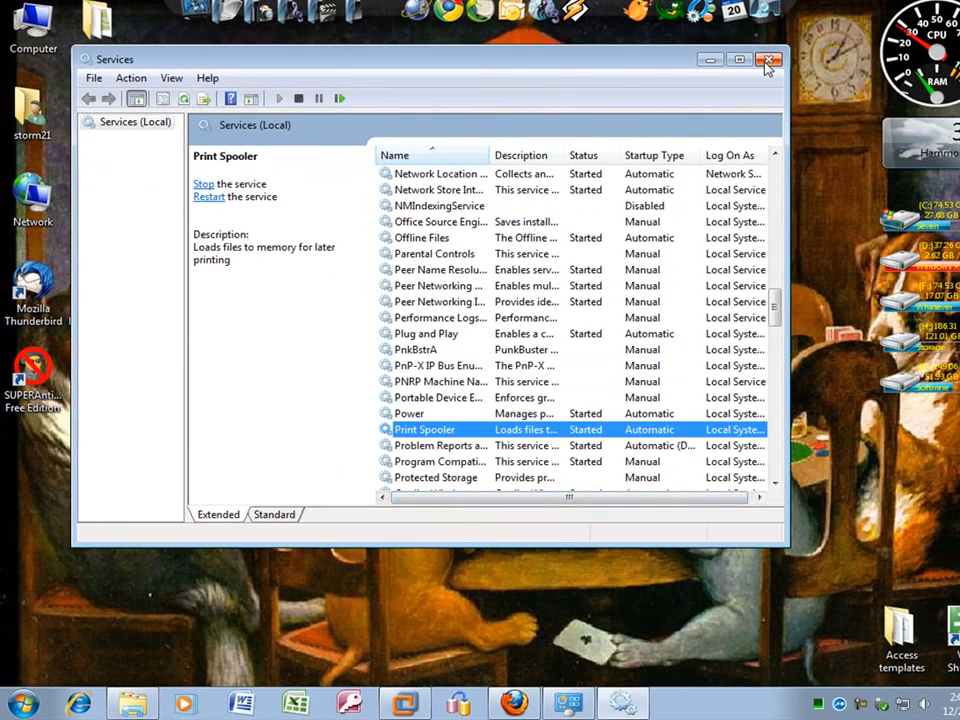
{"action": "left_click", "coordinate": [770, 60]}
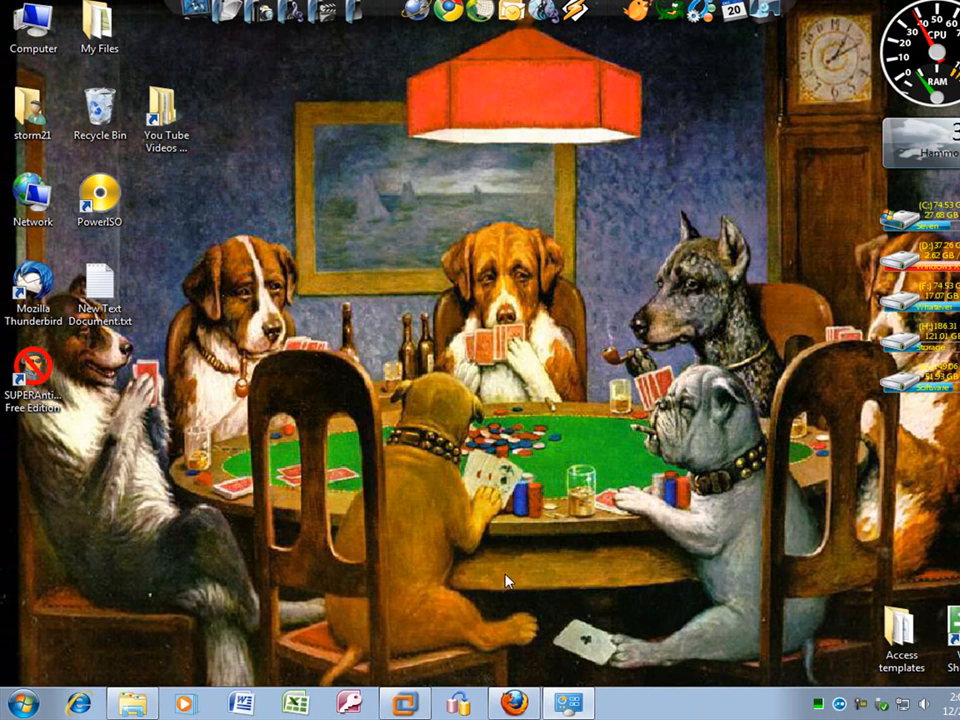
{"action": "mouse_move", "coordinate": [176, 610]}
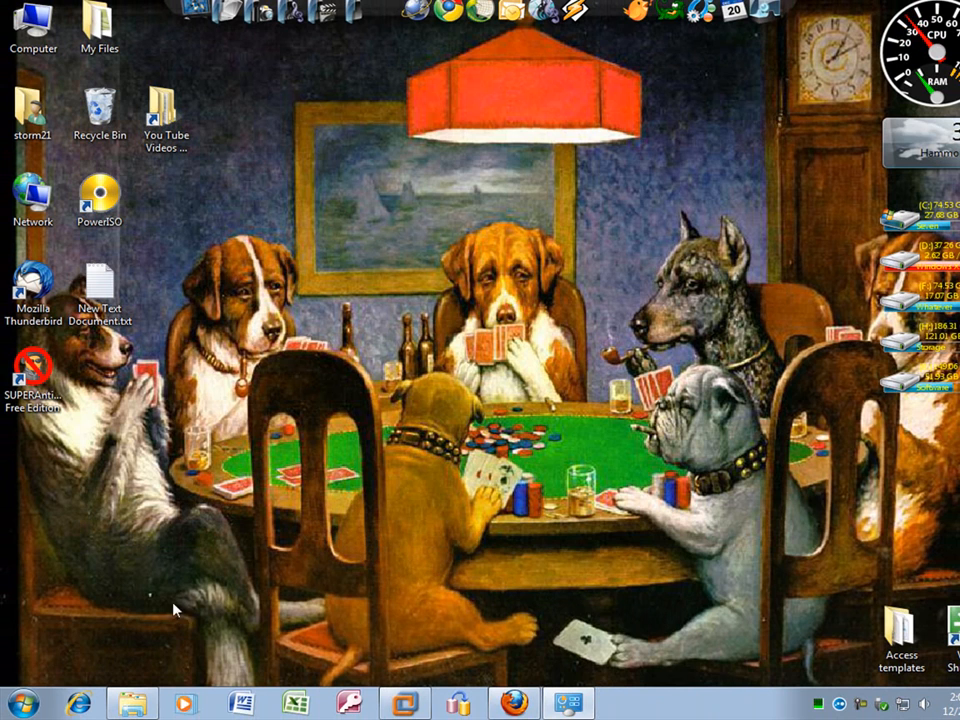
- Show the HP Deskjet F4200 series print queue, confirm it is empty and close it
{"action": "left_click", "coordinate": [22, 700]}
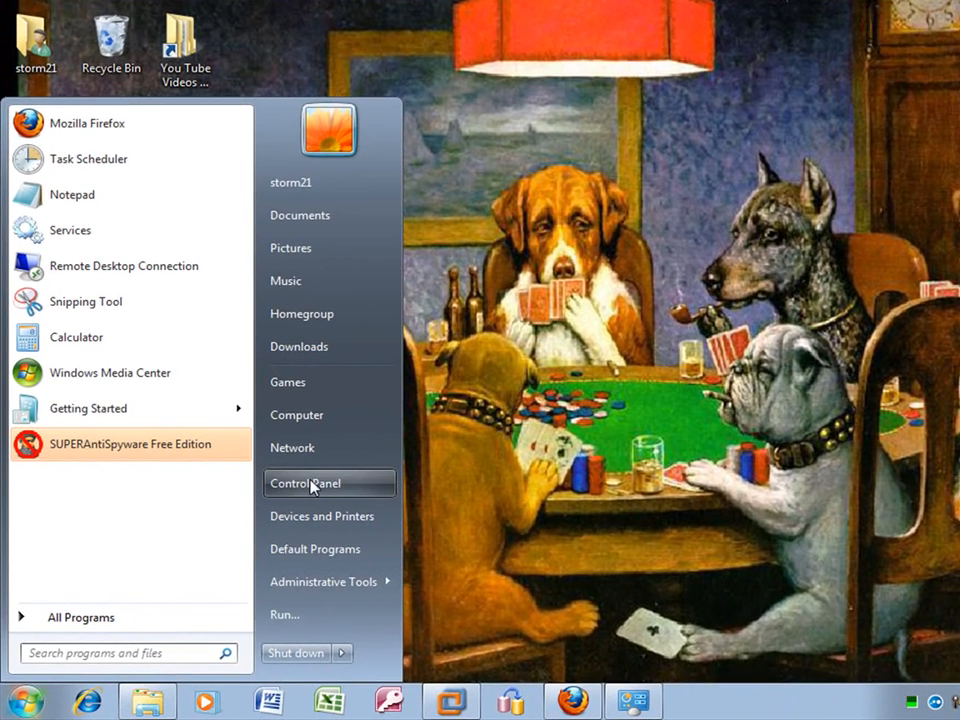
{"action": "mouse_move", "coordinate": [320, 516]}
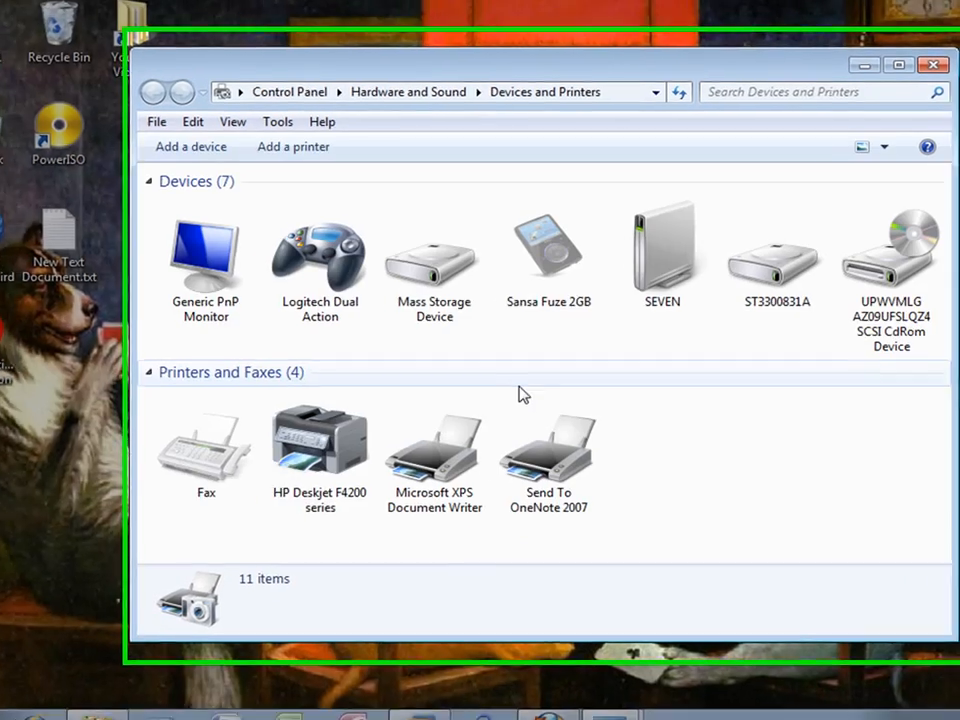
{"action": "double_click", "coordinate": [320, 440]}
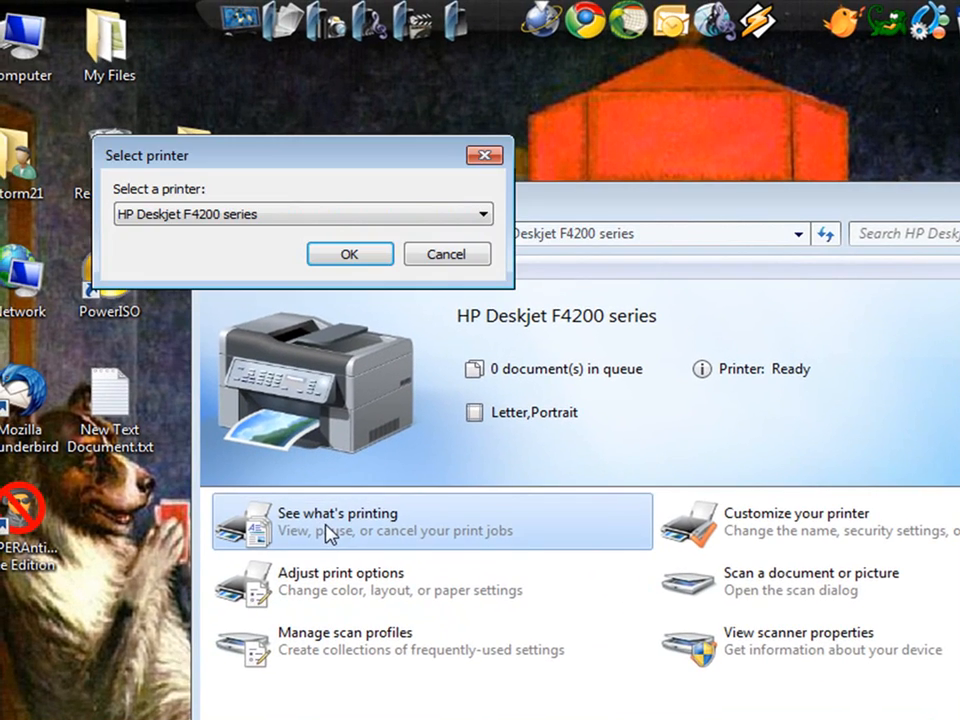
{"action": "left_click", "coordinate": [348, 254]}
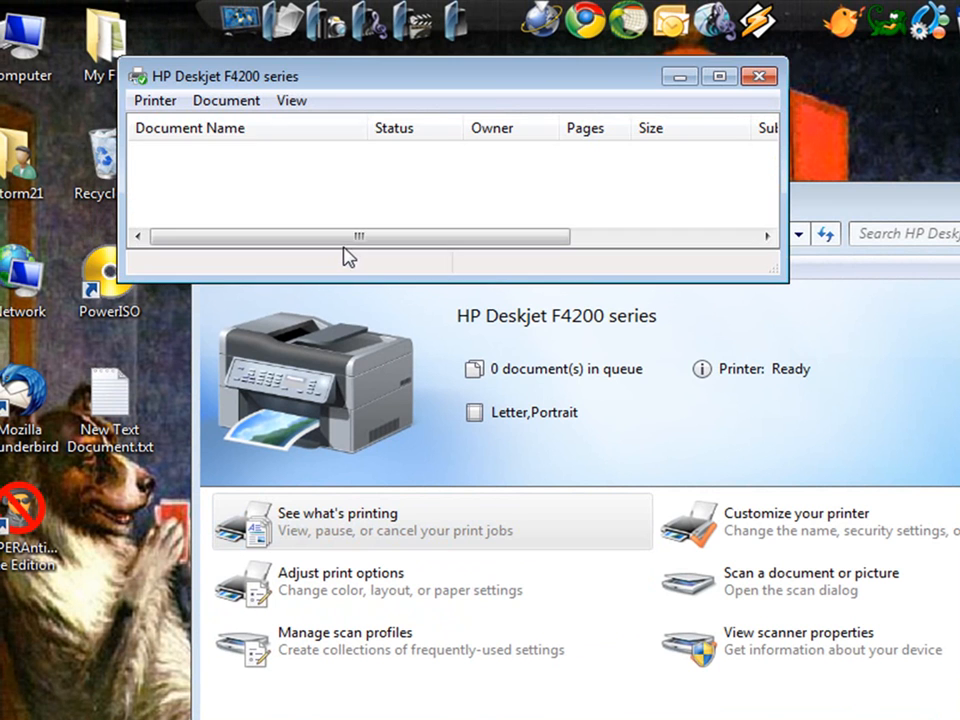
{"action": "mouse_move", "coordinate": [672, 194]}
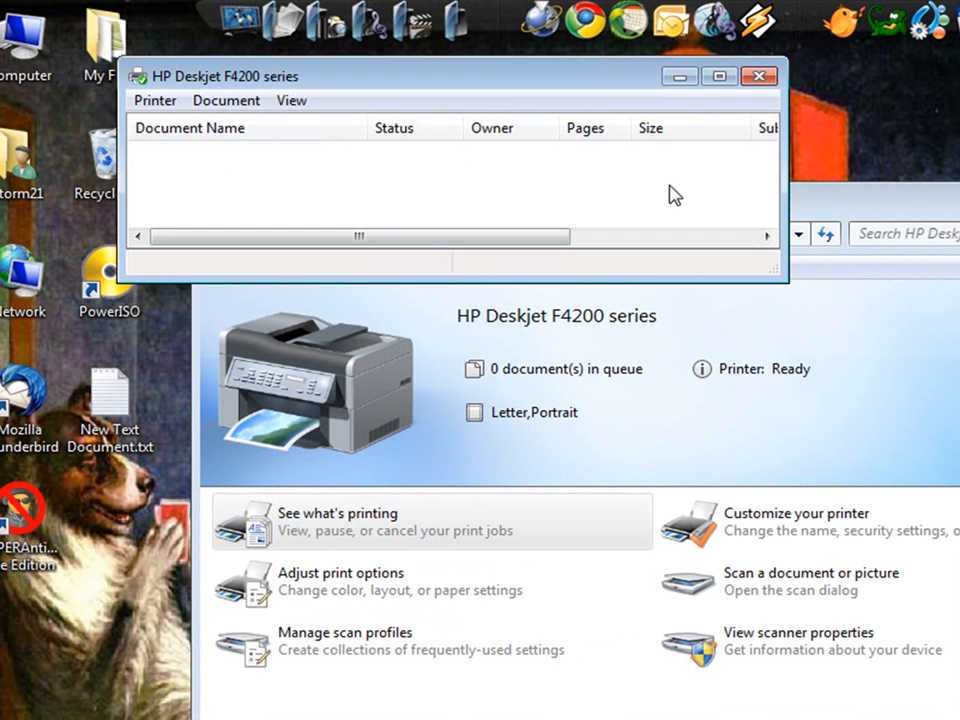
{"action": "left_click", "coordinate": [760, 76]}
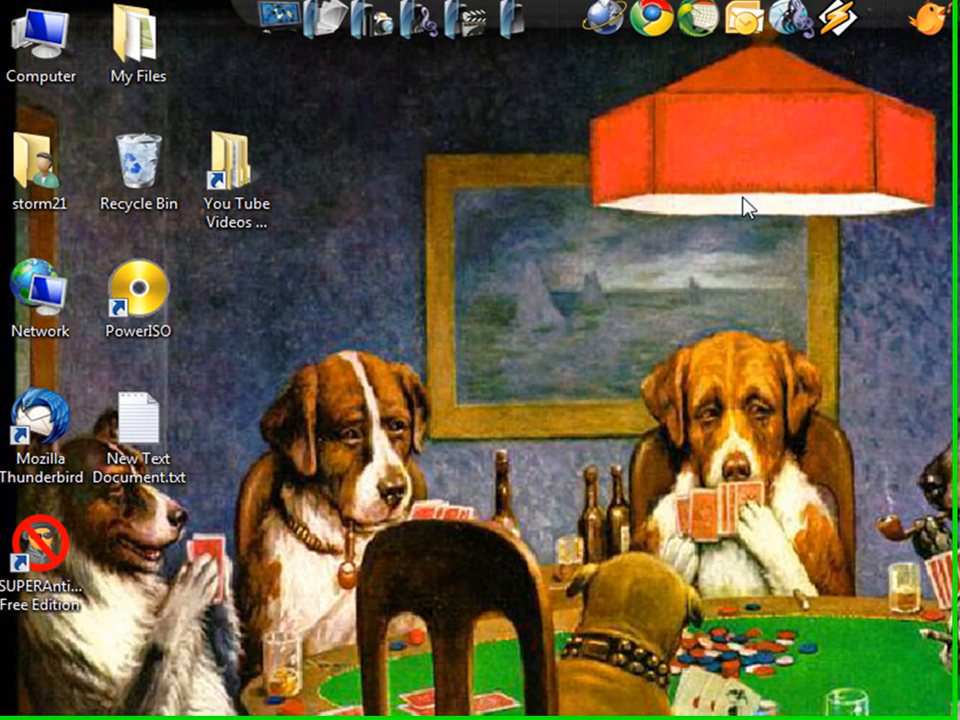